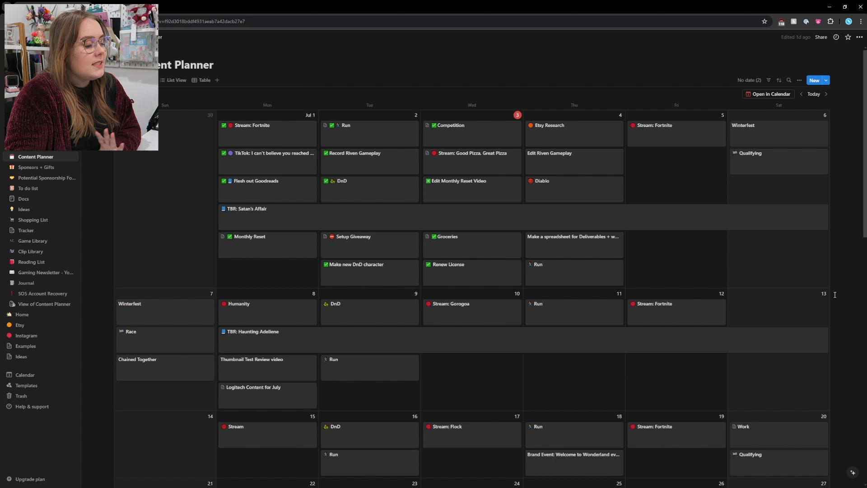
{"action": "scroll", "scroll_direction": "down", "scroll_amount": 3}
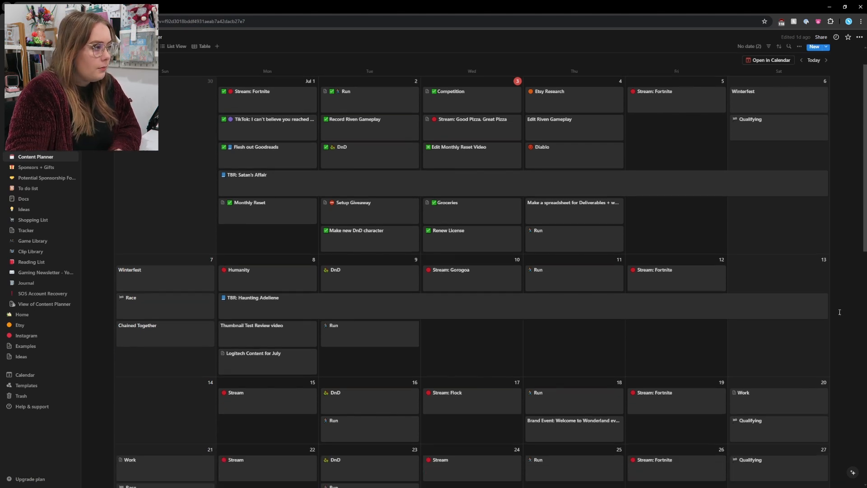
{"action": "scroll", "scroll_direction": "down", "scroll_amount": 3}
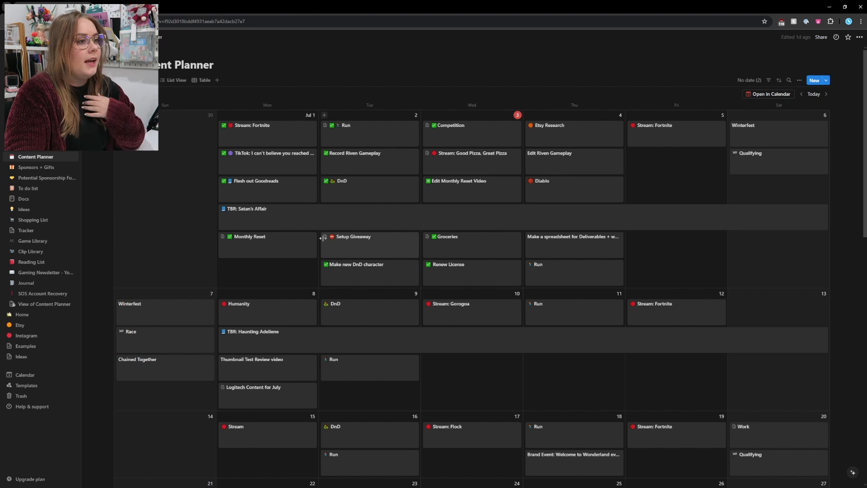
{"action": "mouse_move", "coordinate": [483, 171]}
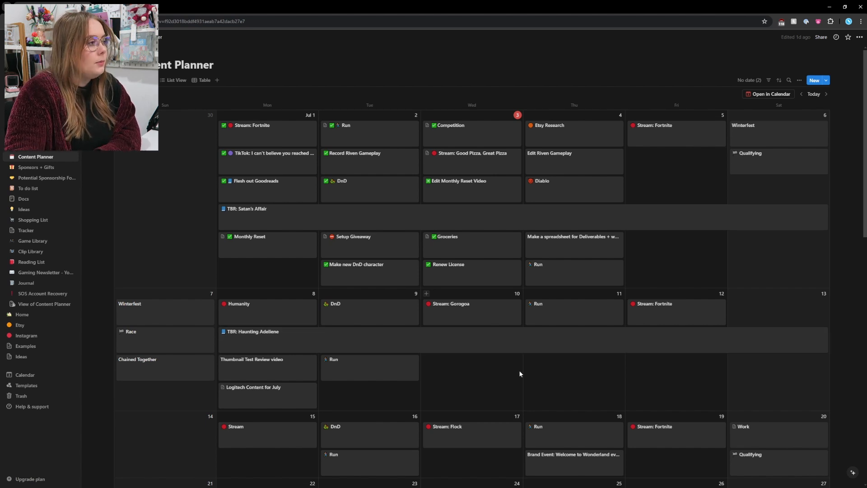
{"action": "scroll", "scroll_direction": "down", "scroll_amount": 3}
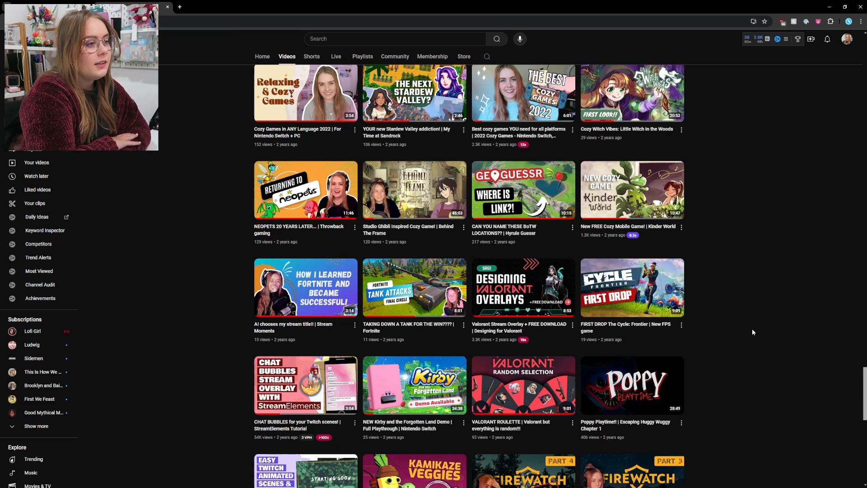
{"action": "mouse_move", "coordinate": [496, 277]}
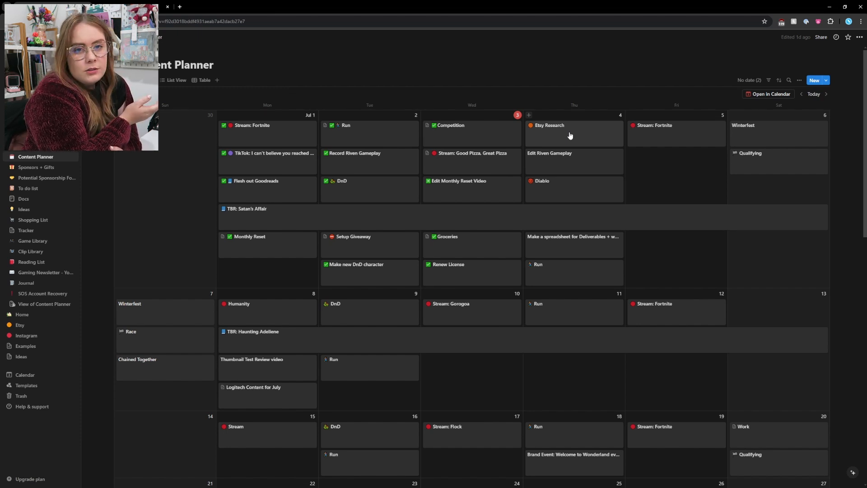
{"action": "mouse_move", "coordinate": [652, 380]}
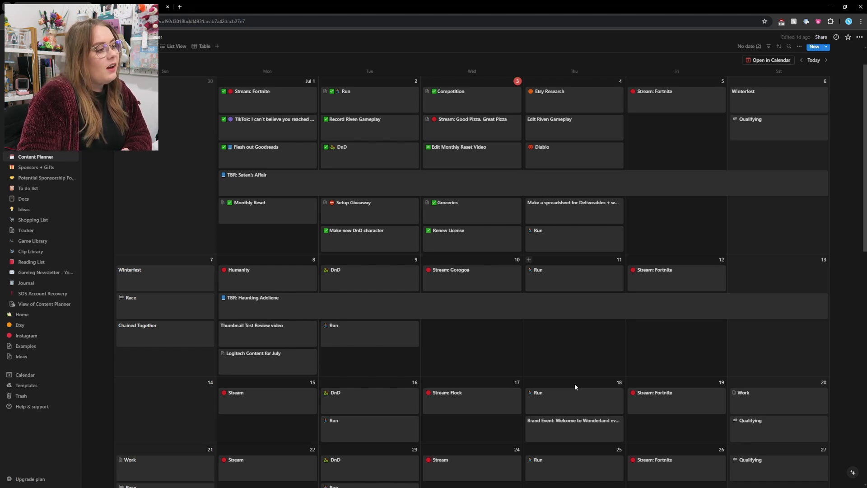
{"action": "scroll", "scroll_direction": "down", "scroll_amount": 3}
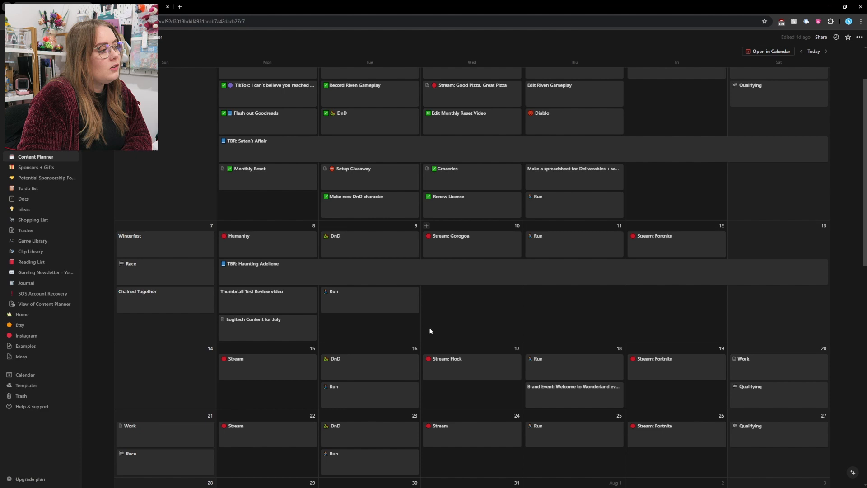
{"action": "mouse_move", "coordinate": [482, 333]}
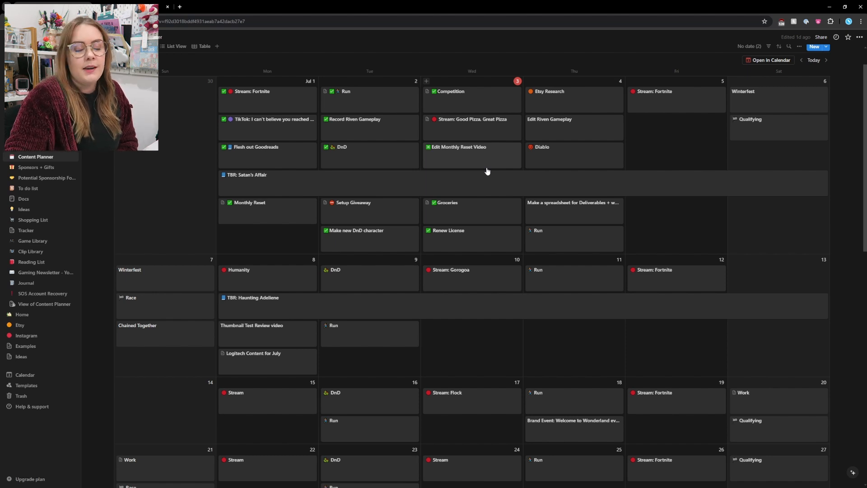
{"action": "mouse_move", "coordinate": [606, 161]}
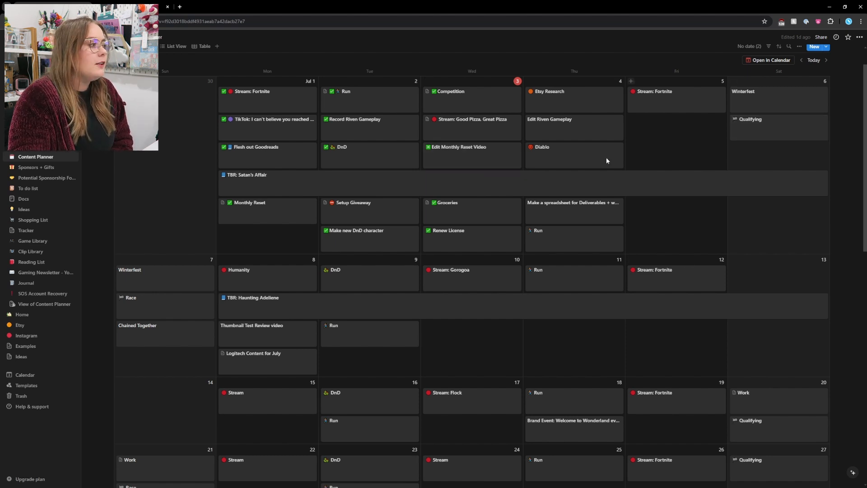
{"action": "mouse_move", "coordinate": [415, 322]}
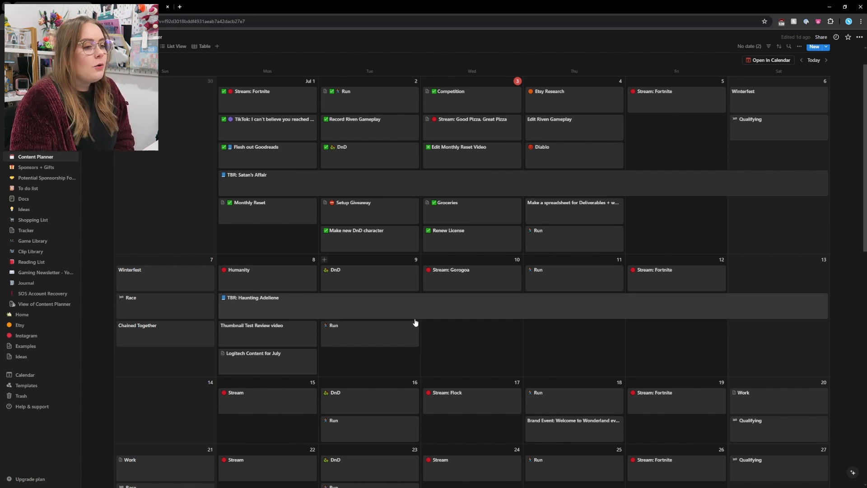
{"action": "mouse_move", "coordinate": [753, 372]}
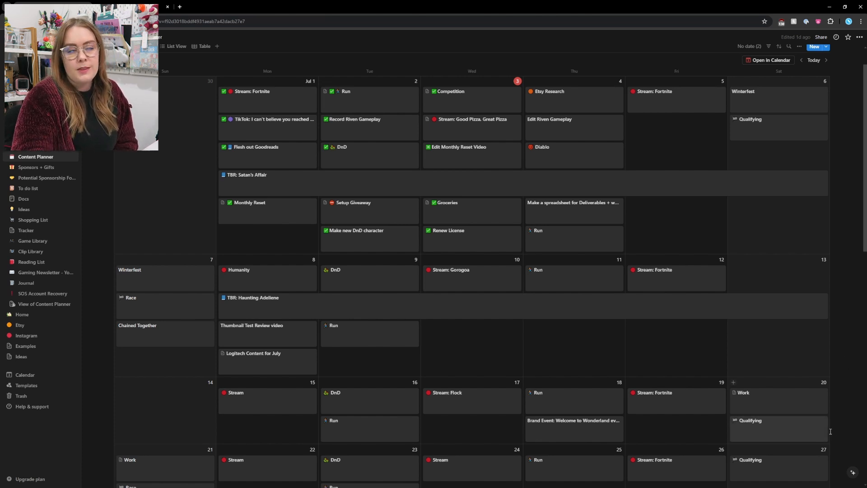
{"action": "mouse_move", "coordinate": [689, 381]}
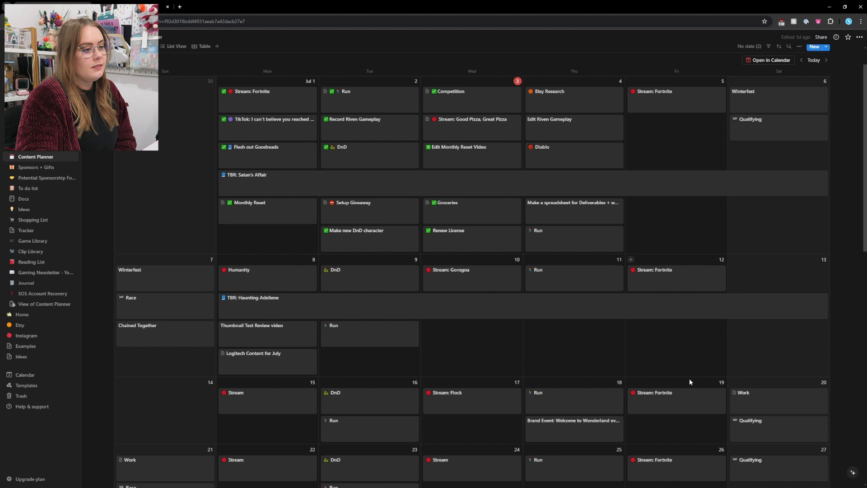
{"action": "mouse_move", "coordinate": [712, 437]}
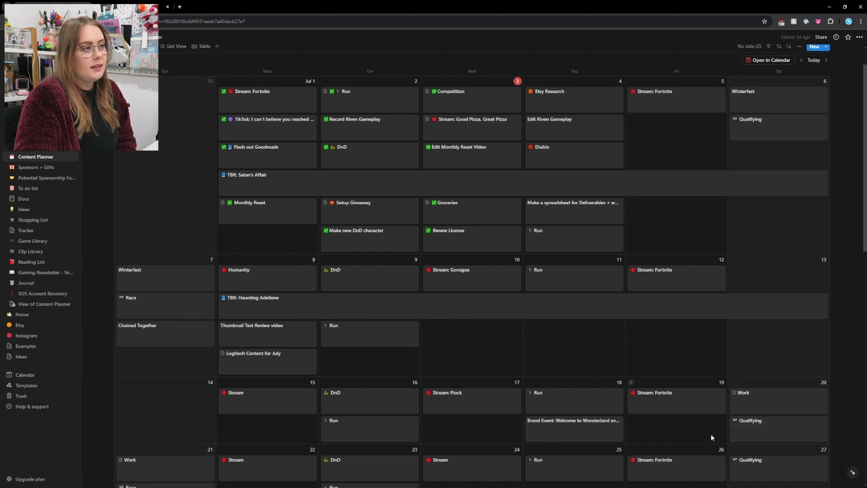
{"action": "mouse_move", "coordinate": [709, 422]}
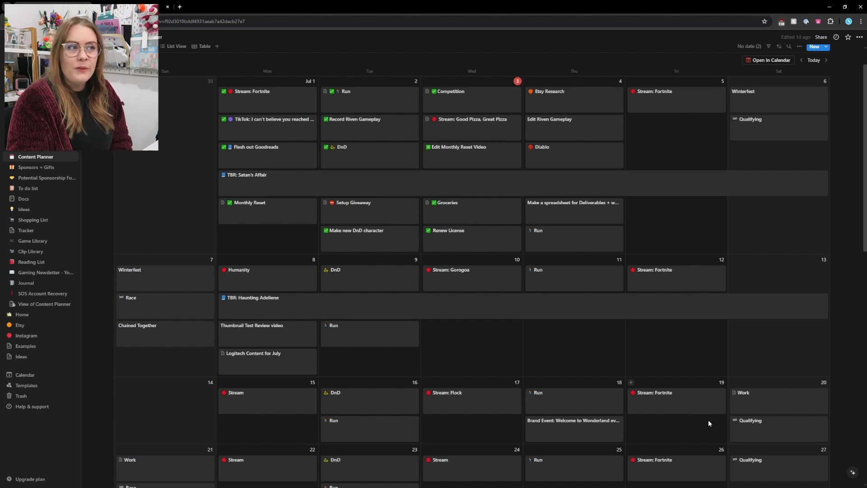
{"action": "scroll", "scroll_direction": "down", "scroll_amount": 3}
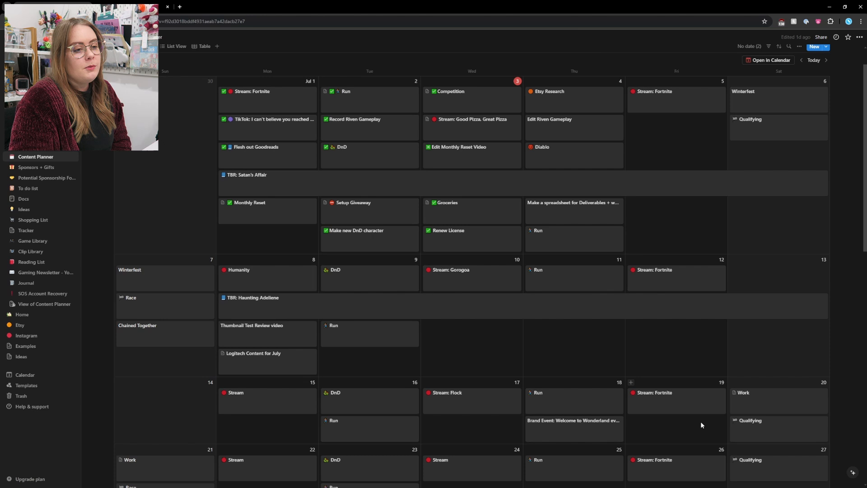
{"action": "mouse_move", "coordinate": [673, 435]}
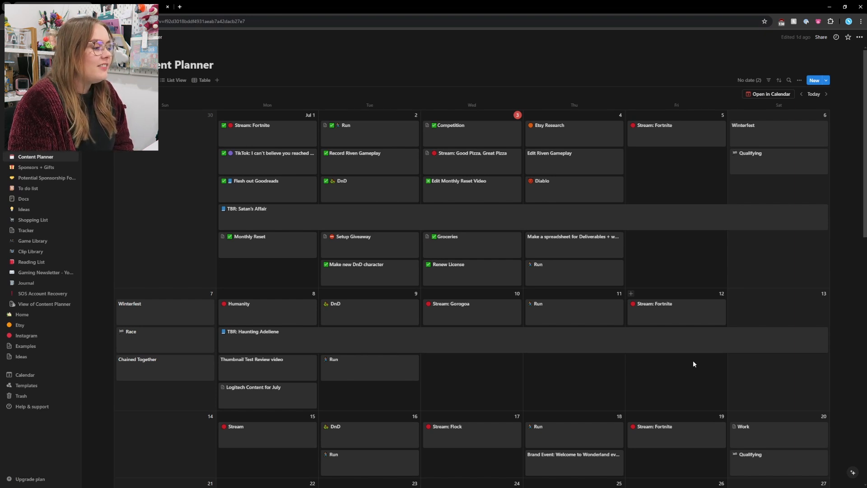
{"action": "mouse_move", "coordinate": [779, 244]}
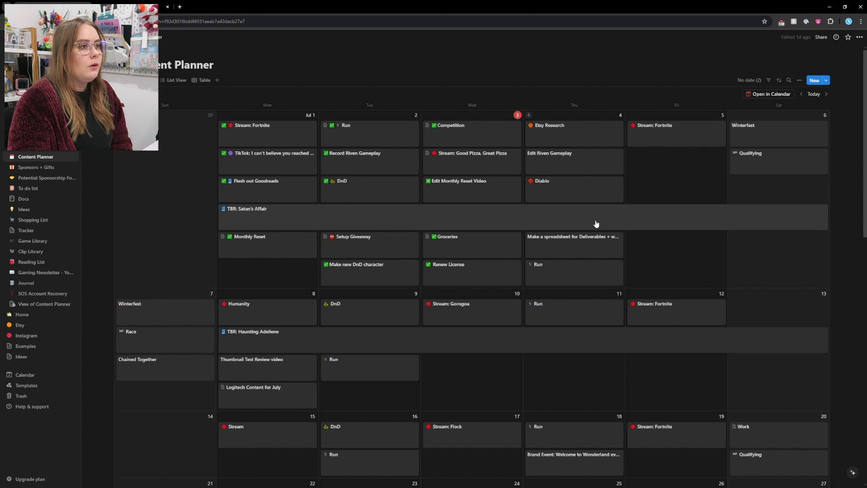
{"action": "mouse_move", "coordinate": [675, 323]}
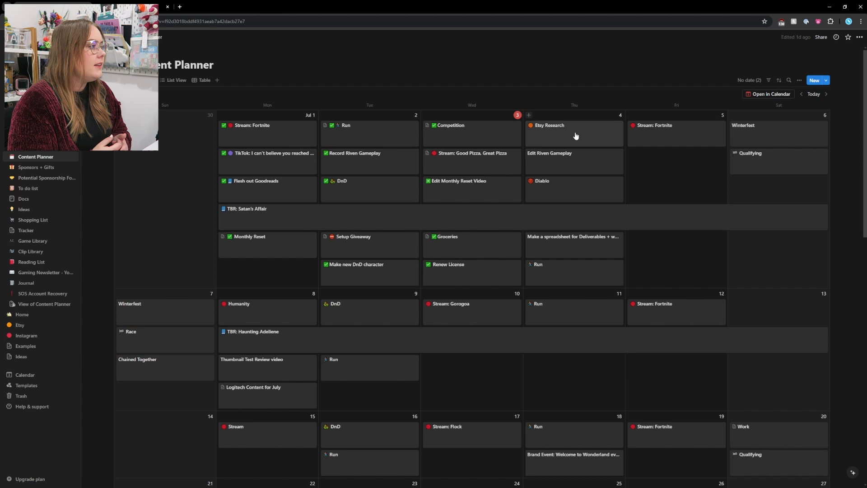
{"action": "mouse_move", "coordinate": [377, 137]}
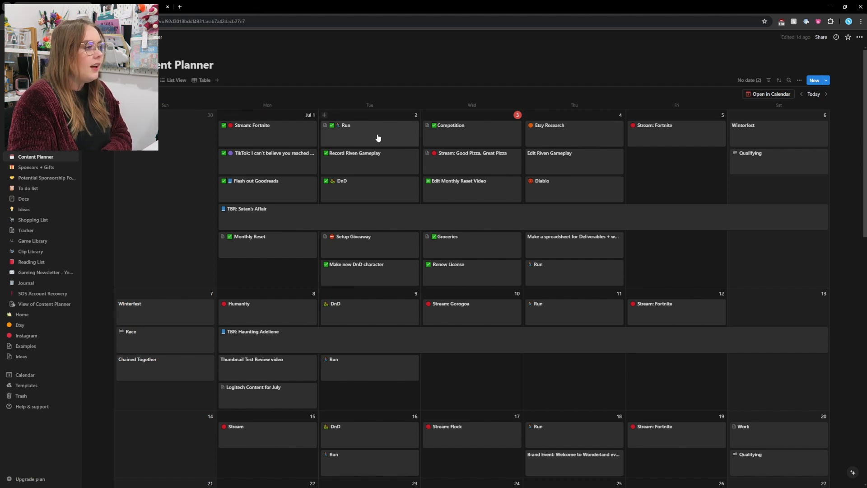